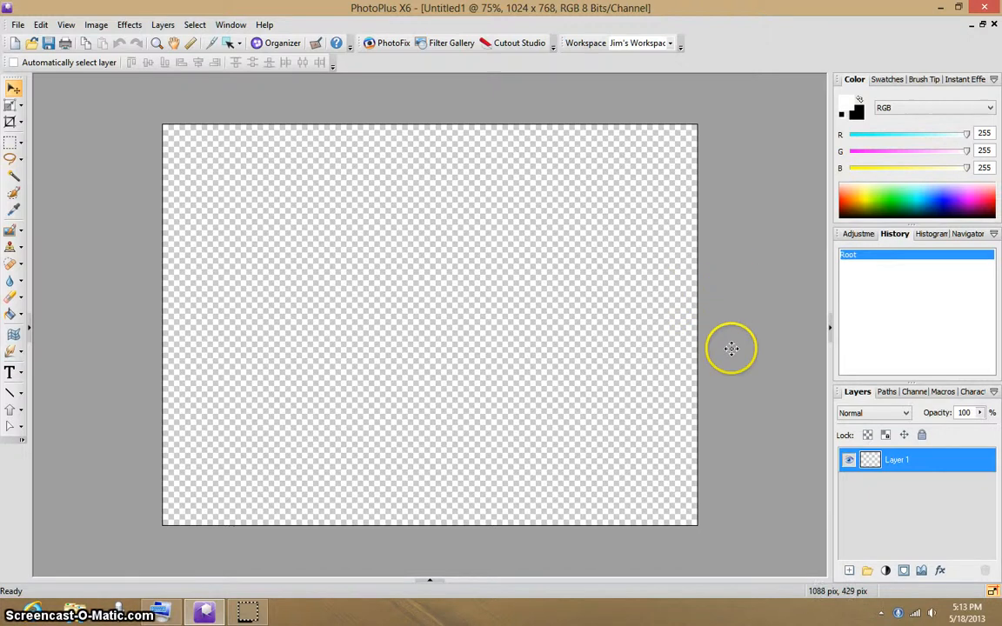
{"action": "mouse_move", "coordinate": [755, 355]}
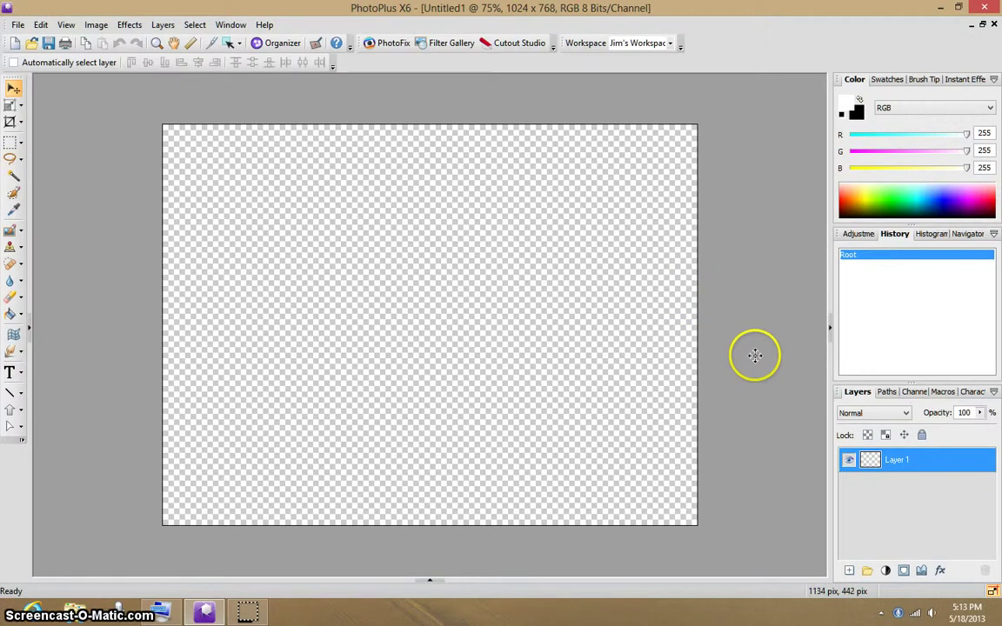
{"action": "mouse_move", "coordinate": [708, 358]}
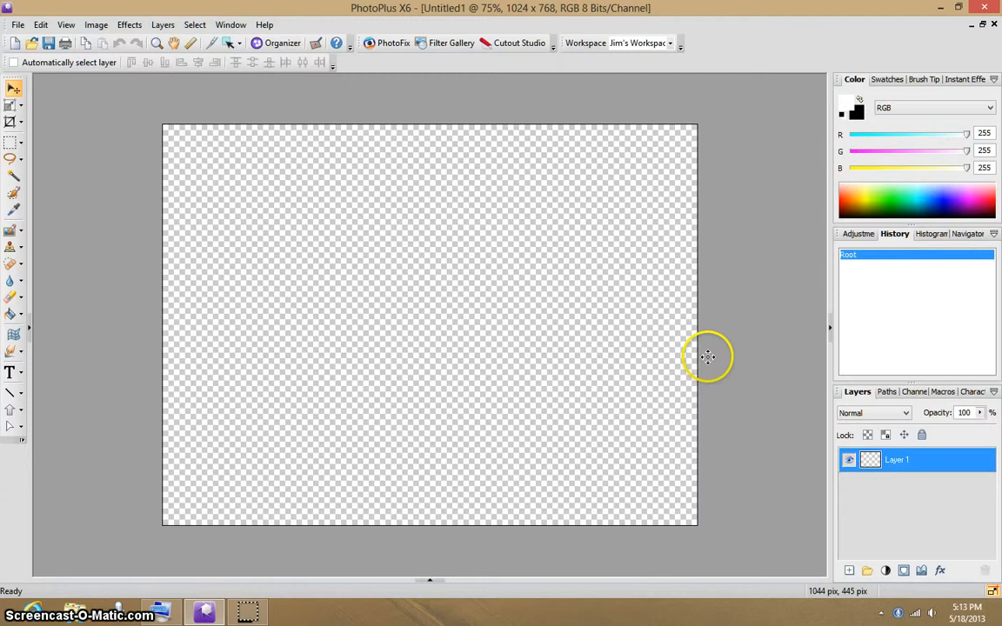
{"action": "mouse_move", "coordinate": [745, 320]}
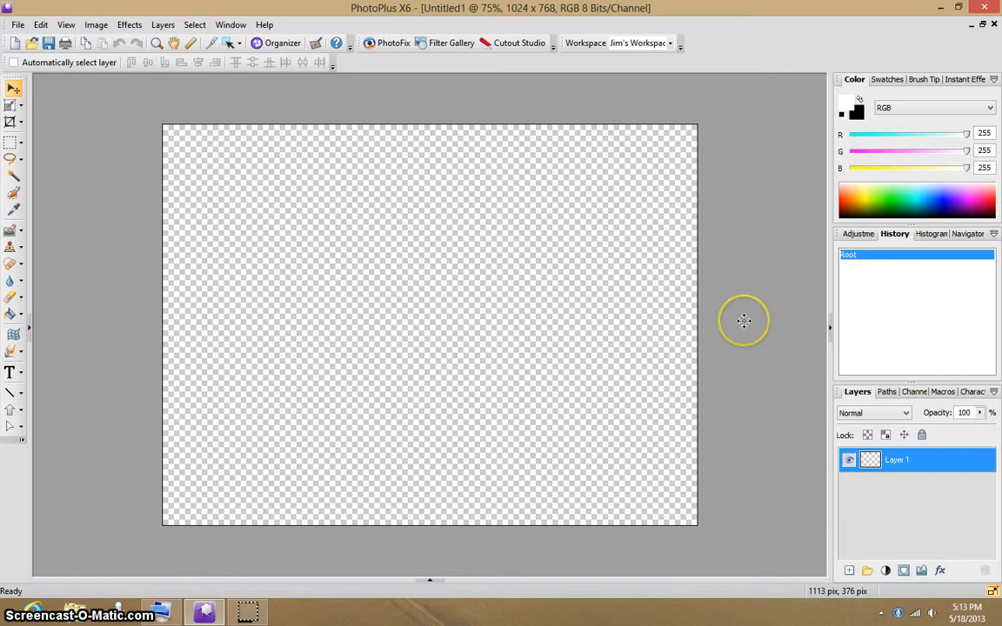
{"action": "mouse_move", "coordinate": [463, 373]}
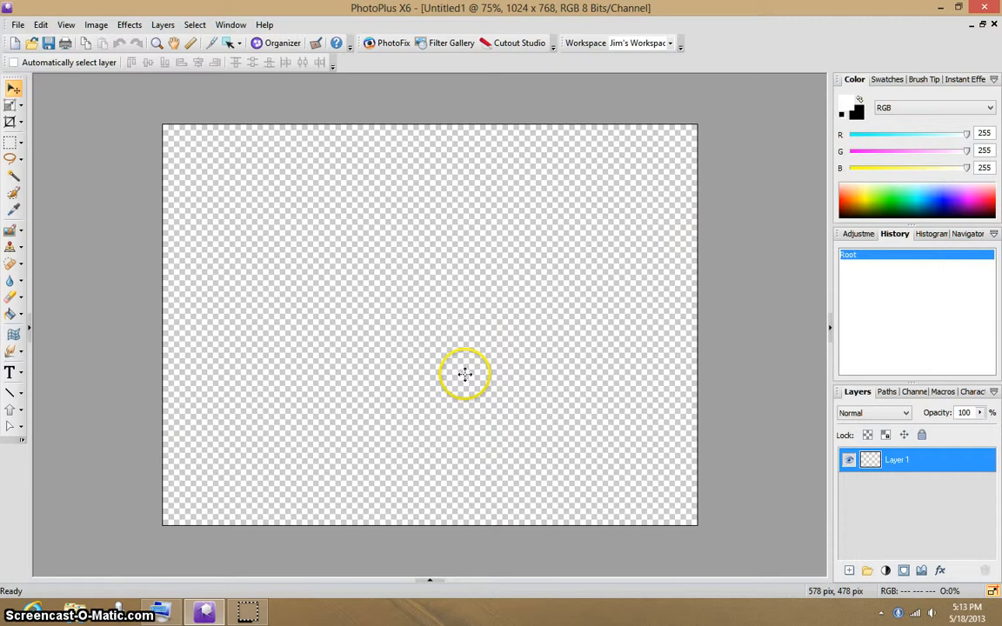
{"action": "mouse_move", "coordinate": [332, 280]}
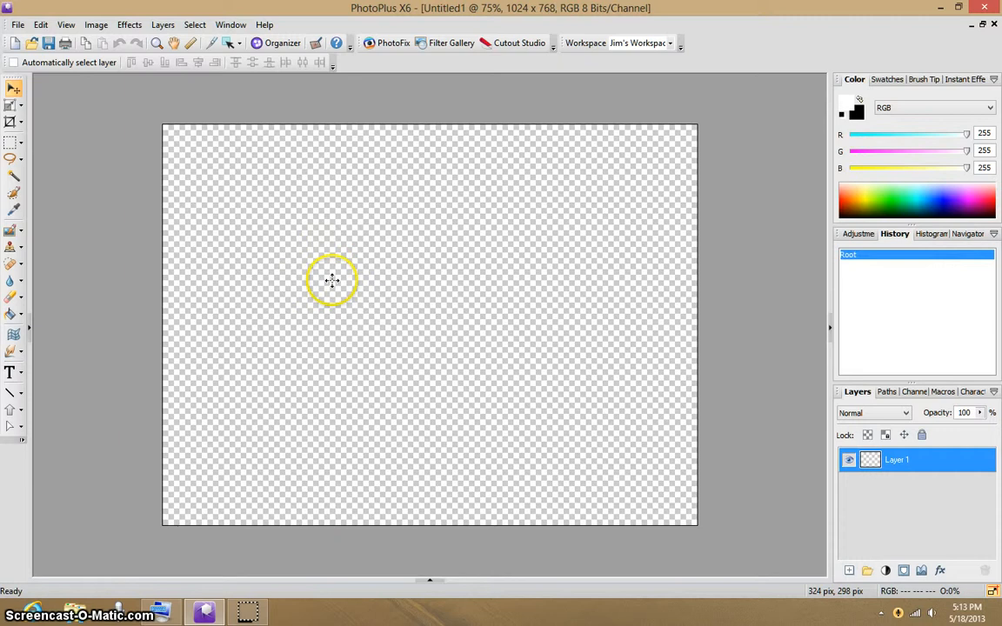
Step: Add a new layer and enter the text WATERMARK in Times New Roman 84 pt
{"action": "left_click", "coordinate": [14, 376]}
{"action": "type", "text": "WATERMARK"}
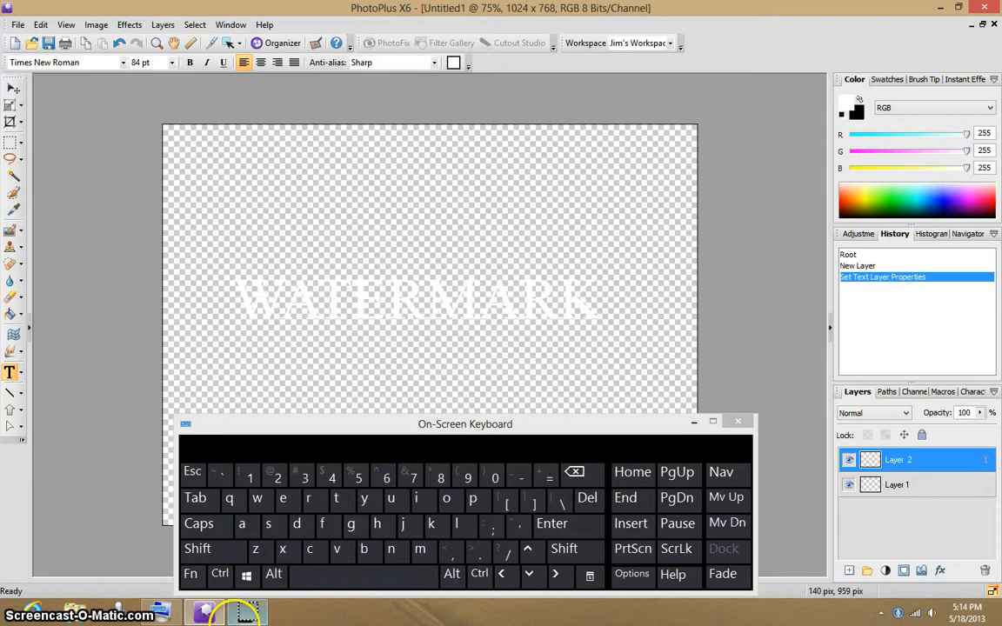
{"action": "left_click", "coordinate": [435, 62]}
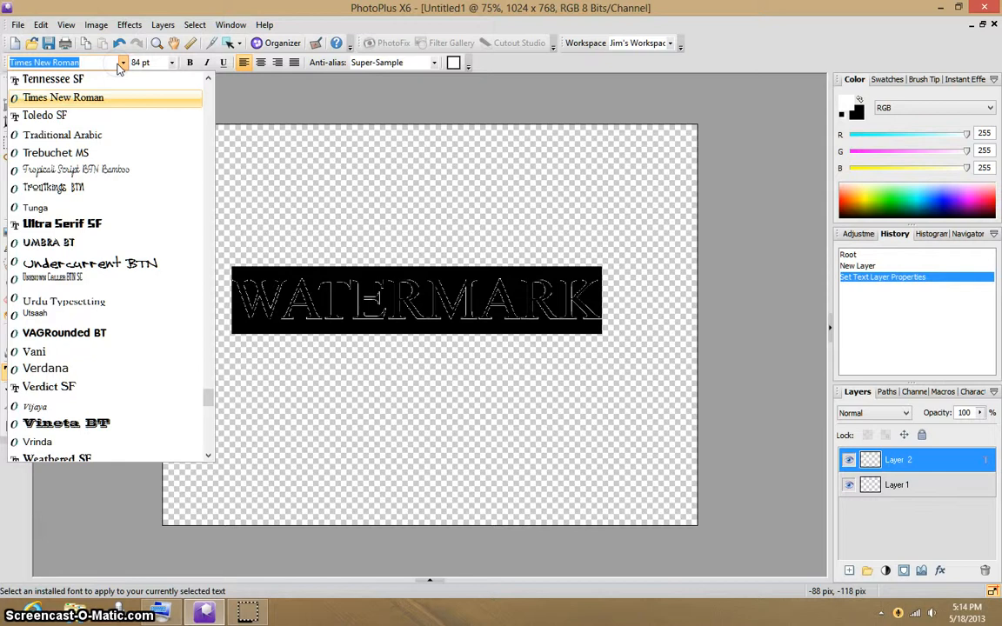
Step: Change WATERMARK to a heavy sans-serif block font
{"action": "left_click", "coordinate": [63, 223]}
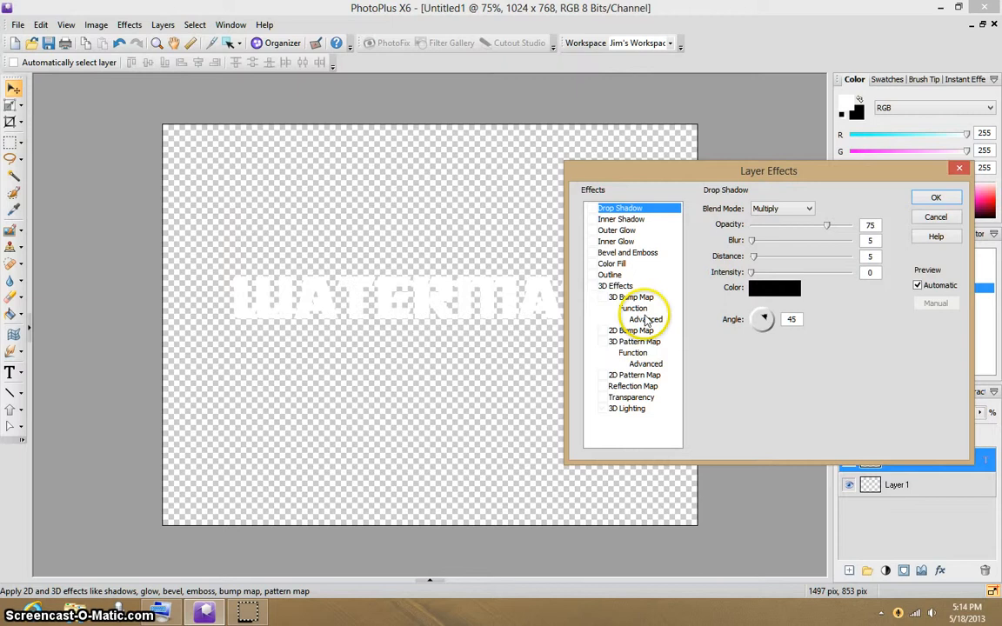
Step: Apply an embossed 3D layer effect to the WATERMARK text
{"action": "left_click", "coordinate": [626, 252]}
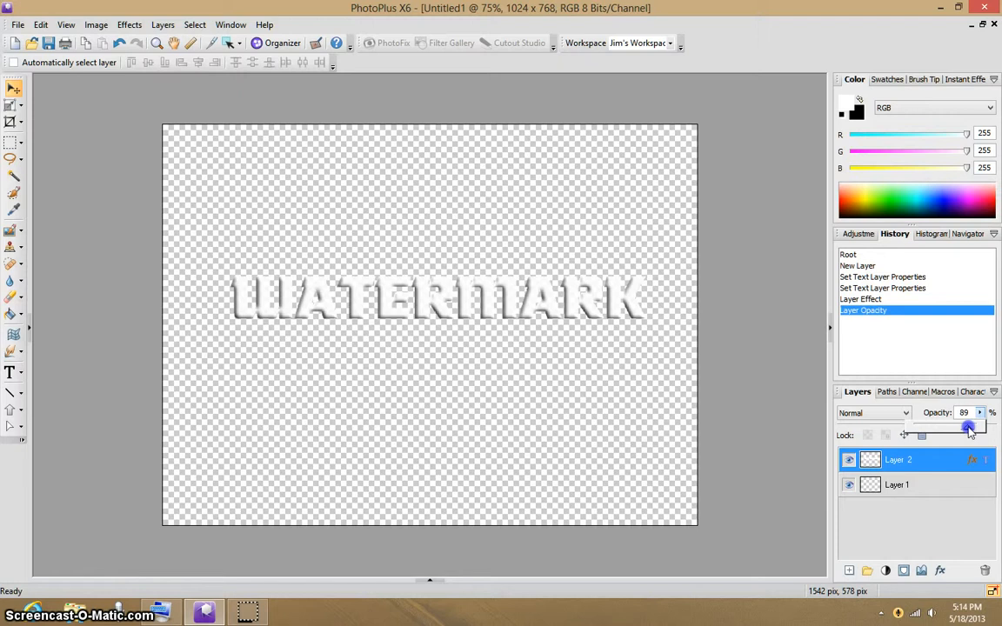
Step: Lower the text layer opacity to 70 and create a pattern from it in My Patterns
{"action": "left_click_drag", "start_coordinate": [967, 426], "coordinate": [947, 426]}
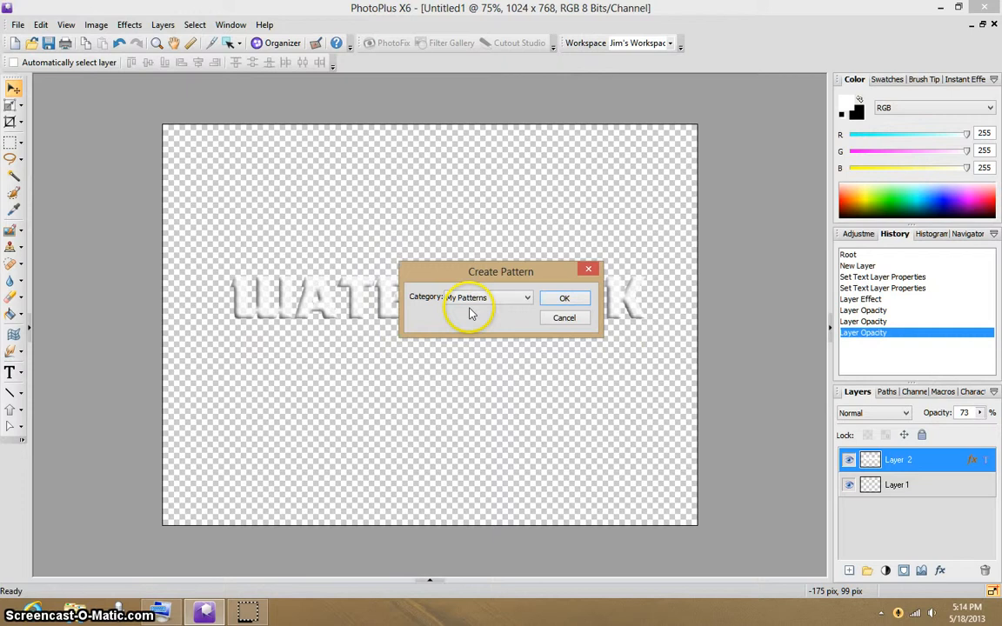
{"action": "left_click", "coordinate": [563, 317]}
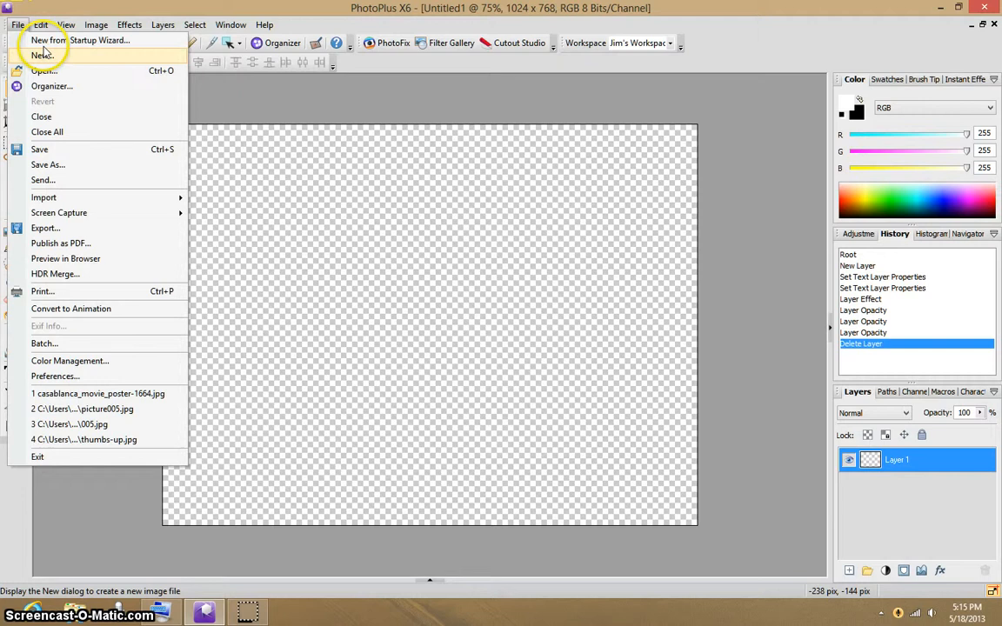
Step: Load the casablanca_movie_poster image from the recent files list
{"action": "left_click", "coordinate": [97, 393]}
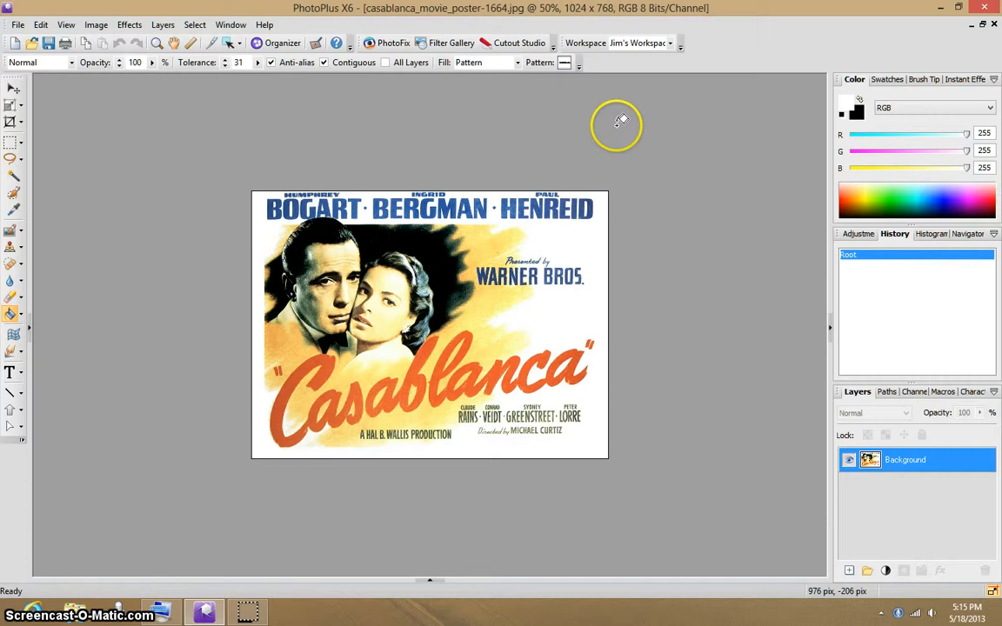
Step: Choose the saved watermark pattern from My Patterns as the flood fill
{"action": "left_click", "coordinate": [563, 62]}
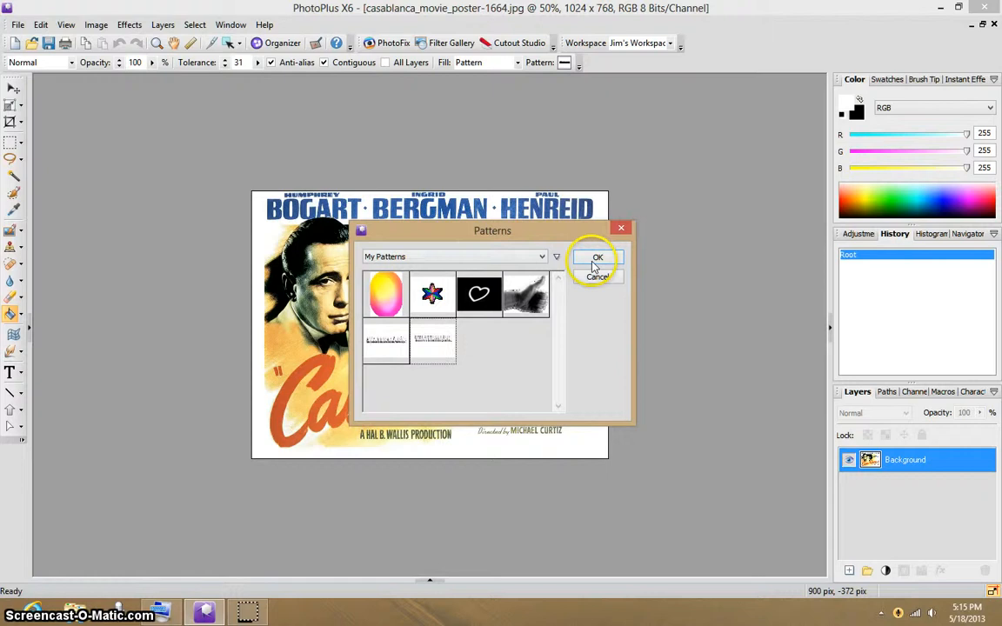
{"action": "left_click", "coordinate": [593, 257]}
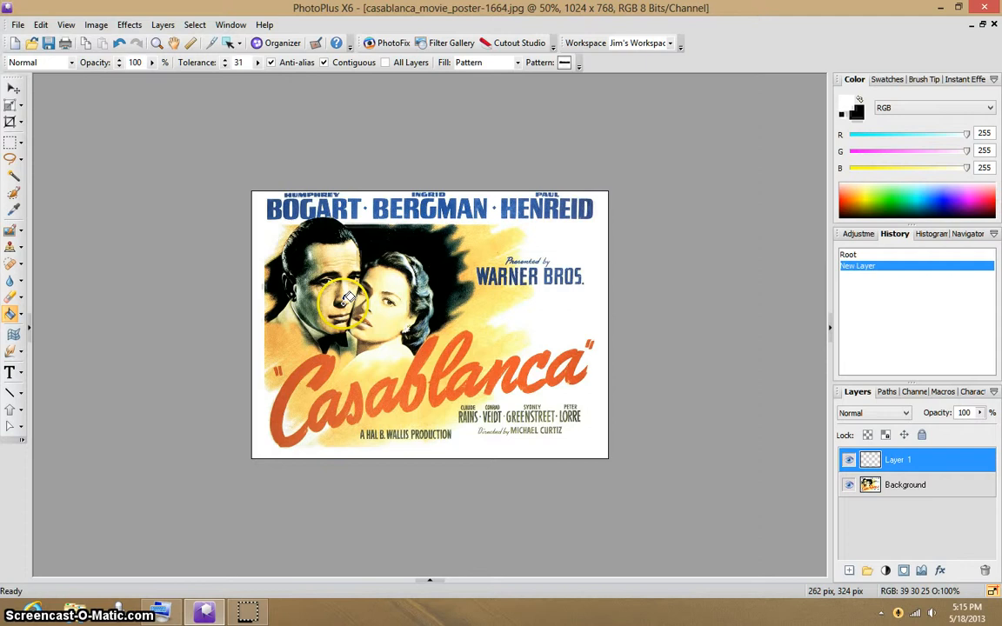